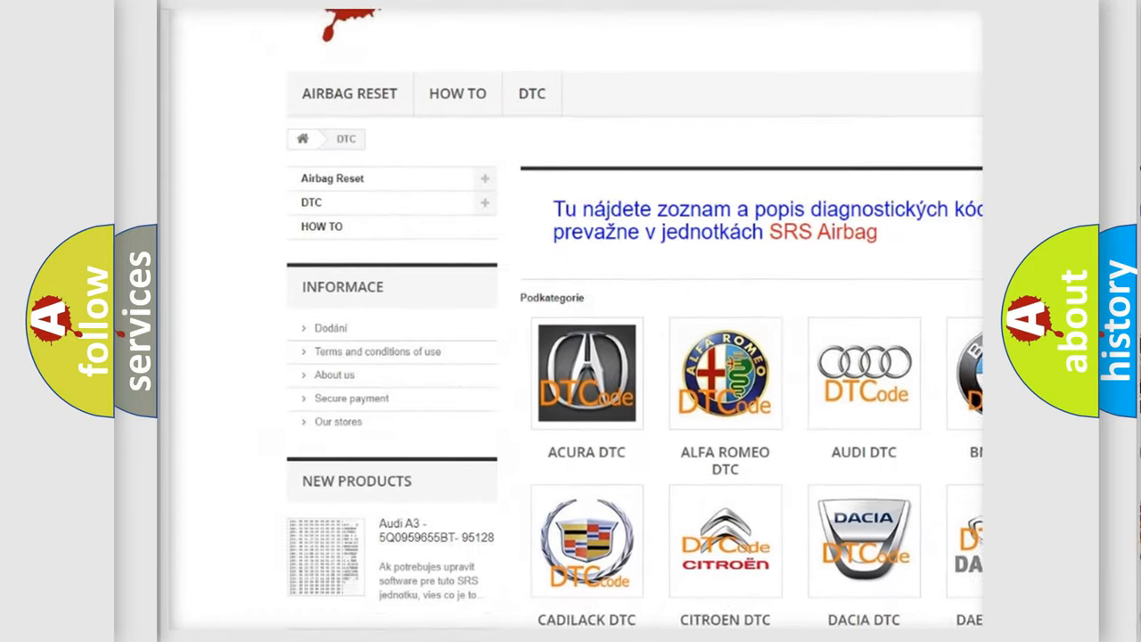
scroll(down, 3)
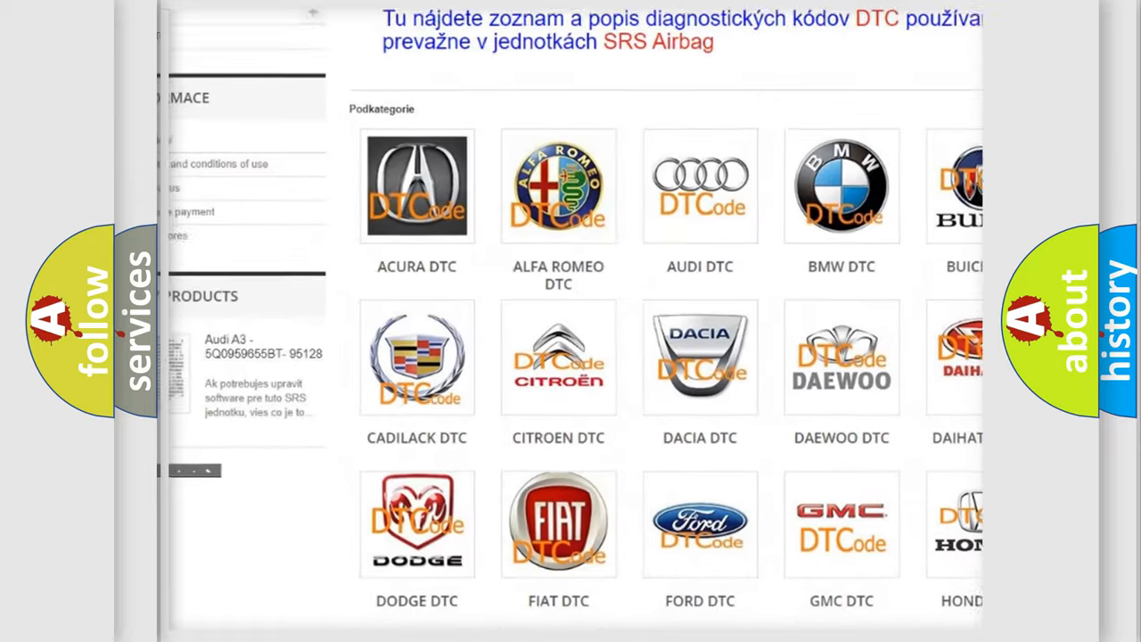